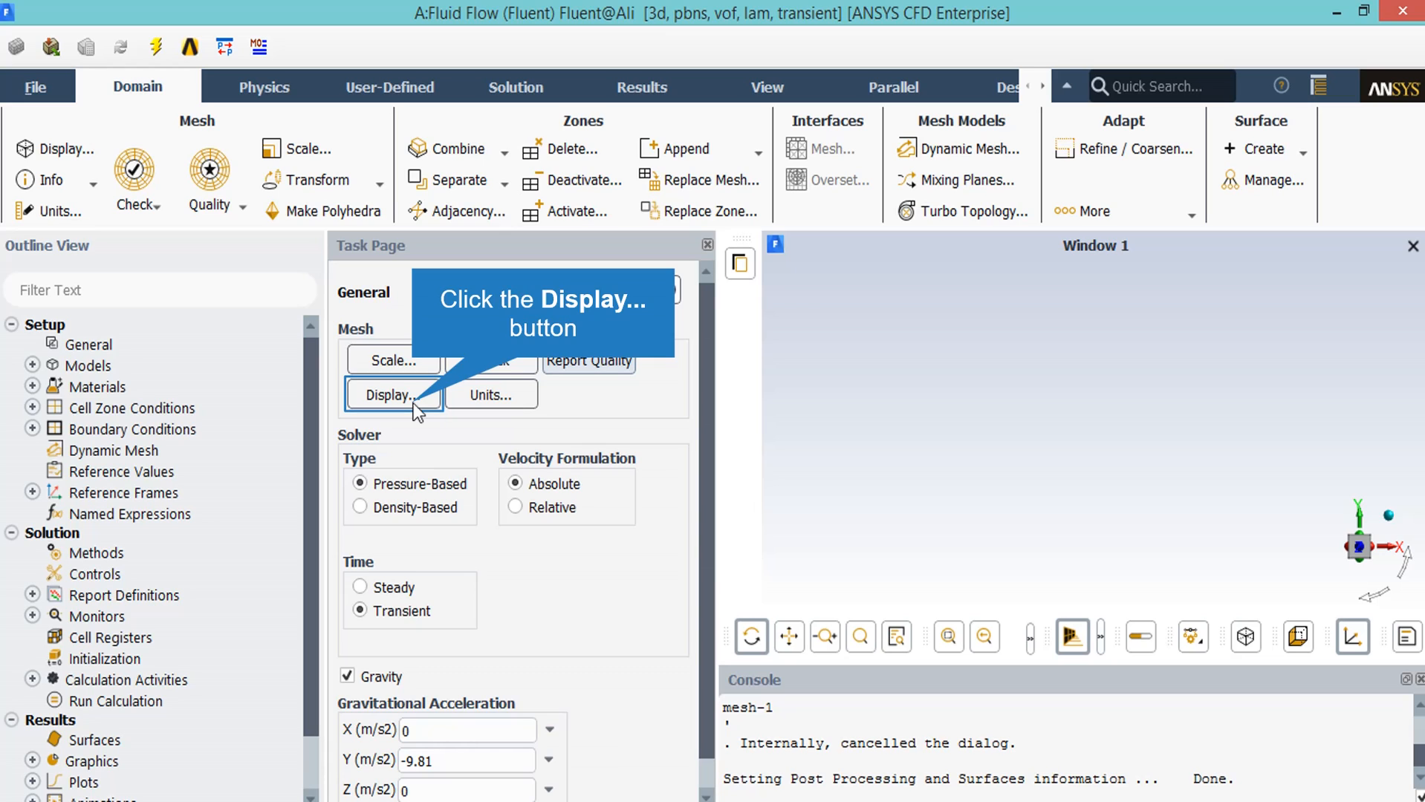
Step: Display the mesh with edges shown in the graphics window
click(392, 394)
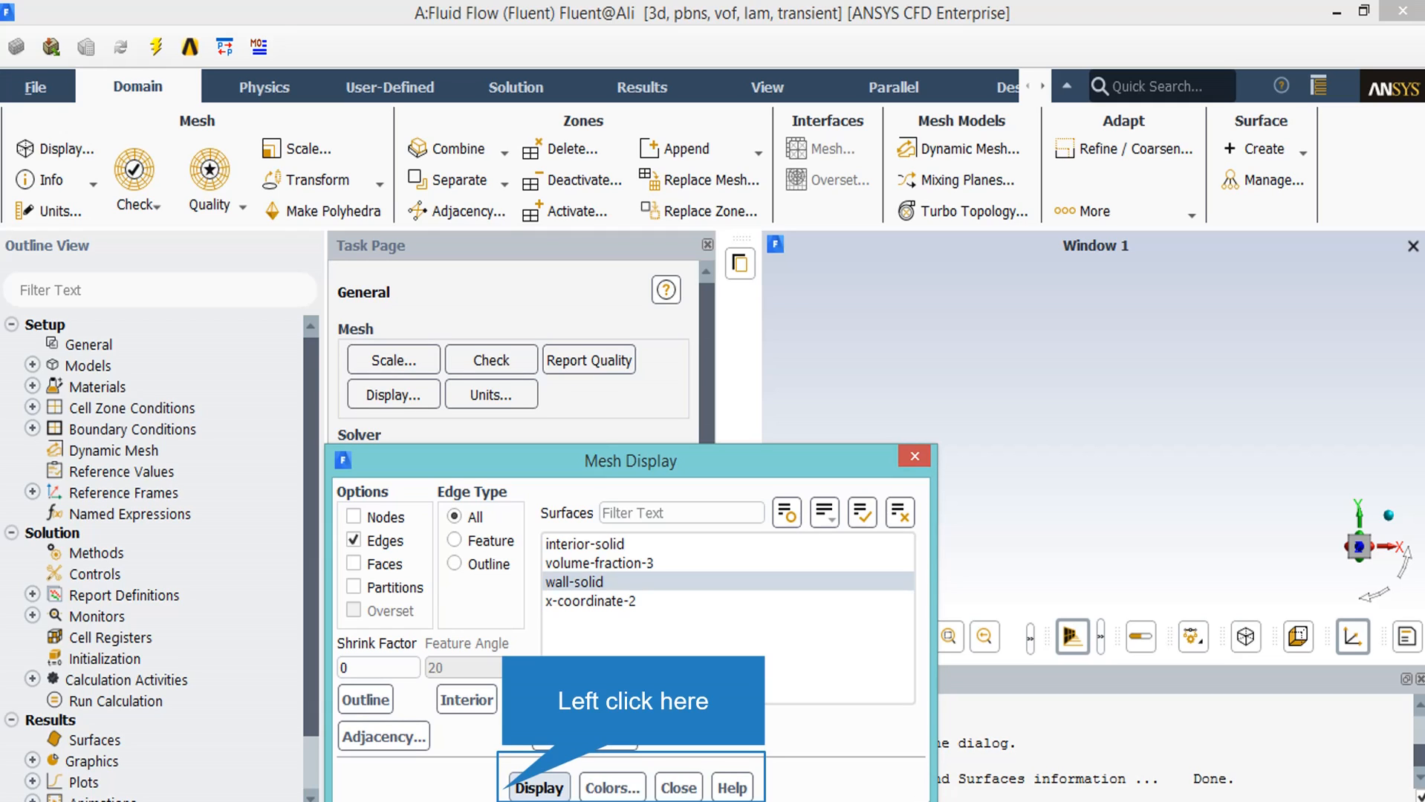
click(677, 787)
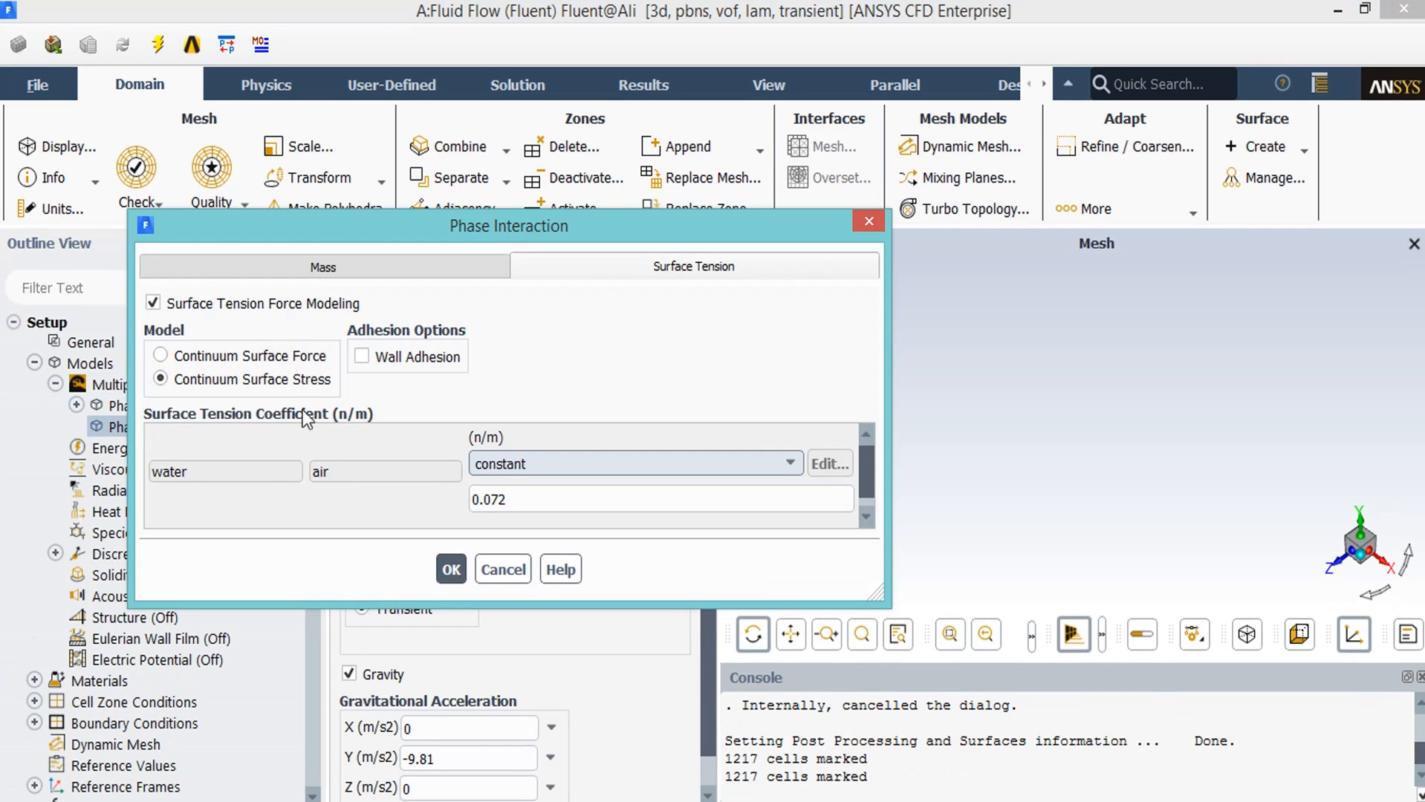
mouse_move(341, 495)
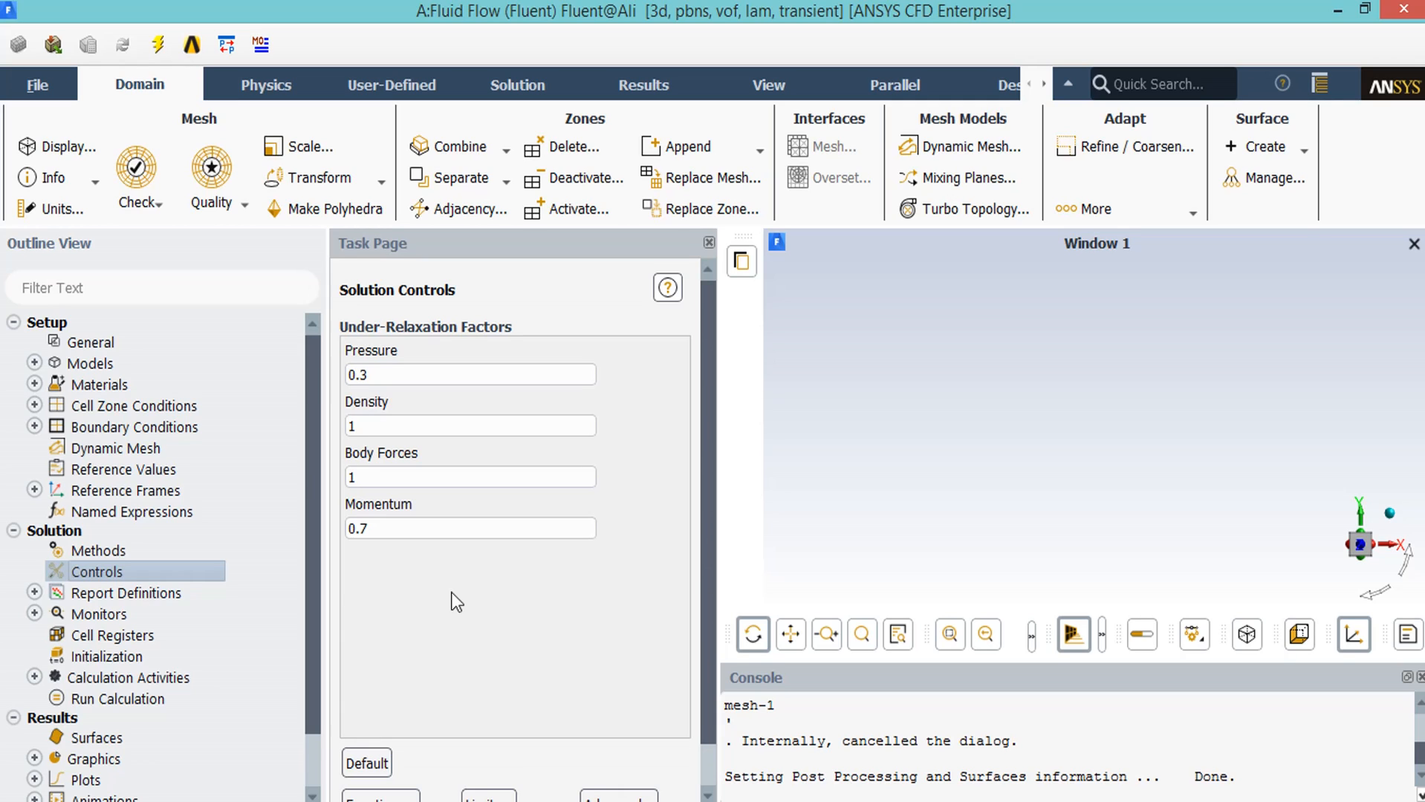
Step: Bring up the Report Definitions context menu to add a new report
right_click(125, 595)
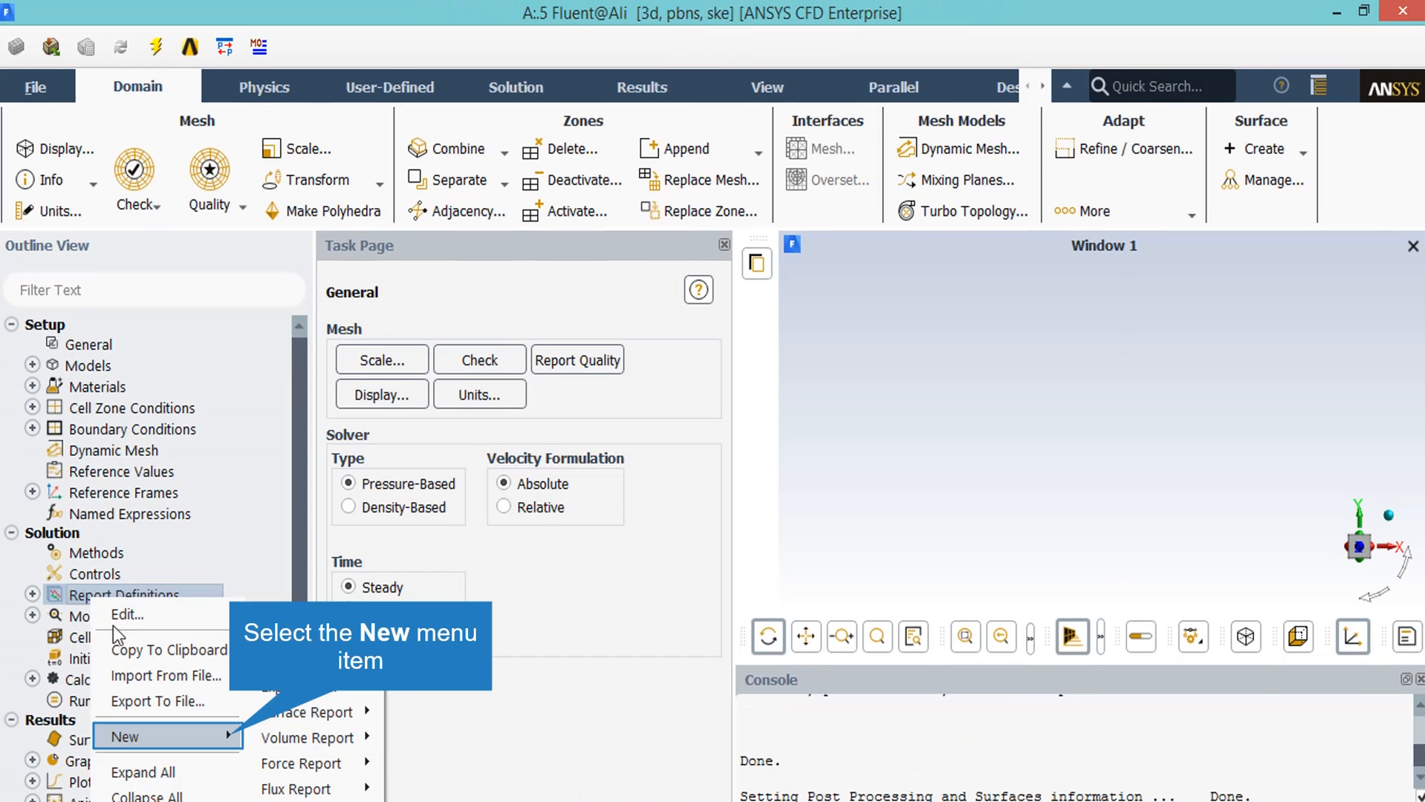
mouse_move(185, 743)
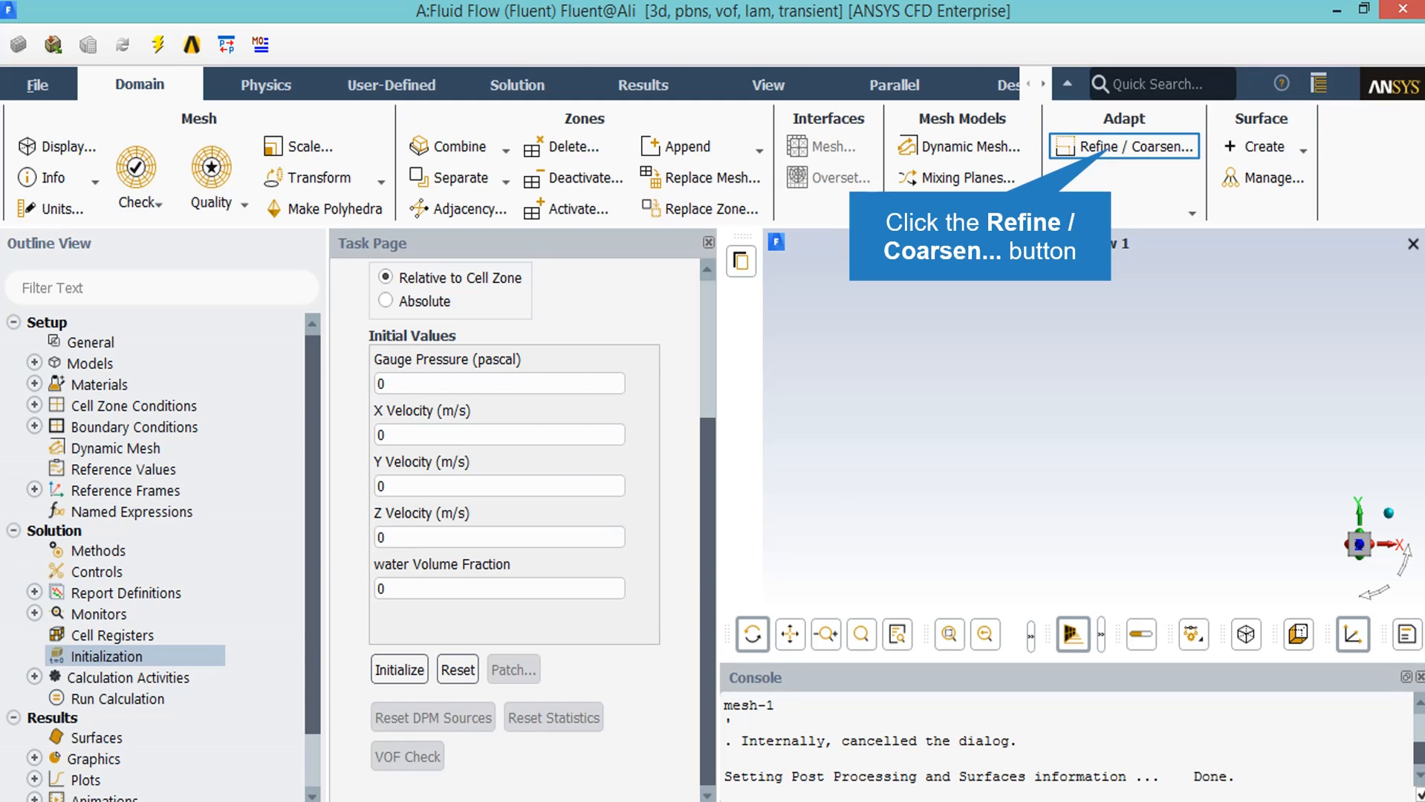
Step: Save region_0 as a sphere centred at (0.005, 0.275, 0.005) m, radius 0.002 m
click(1123, 146)
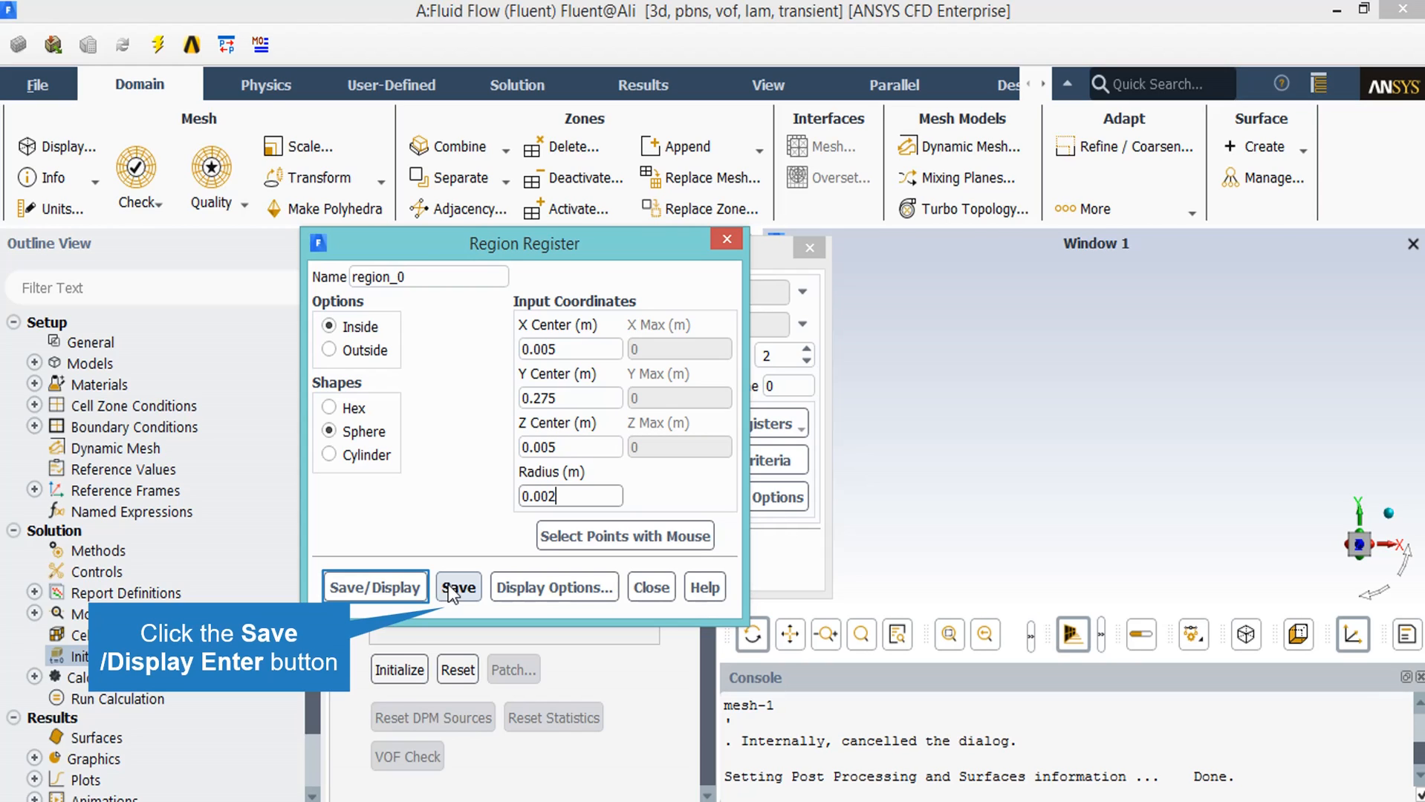
click(459, 587)
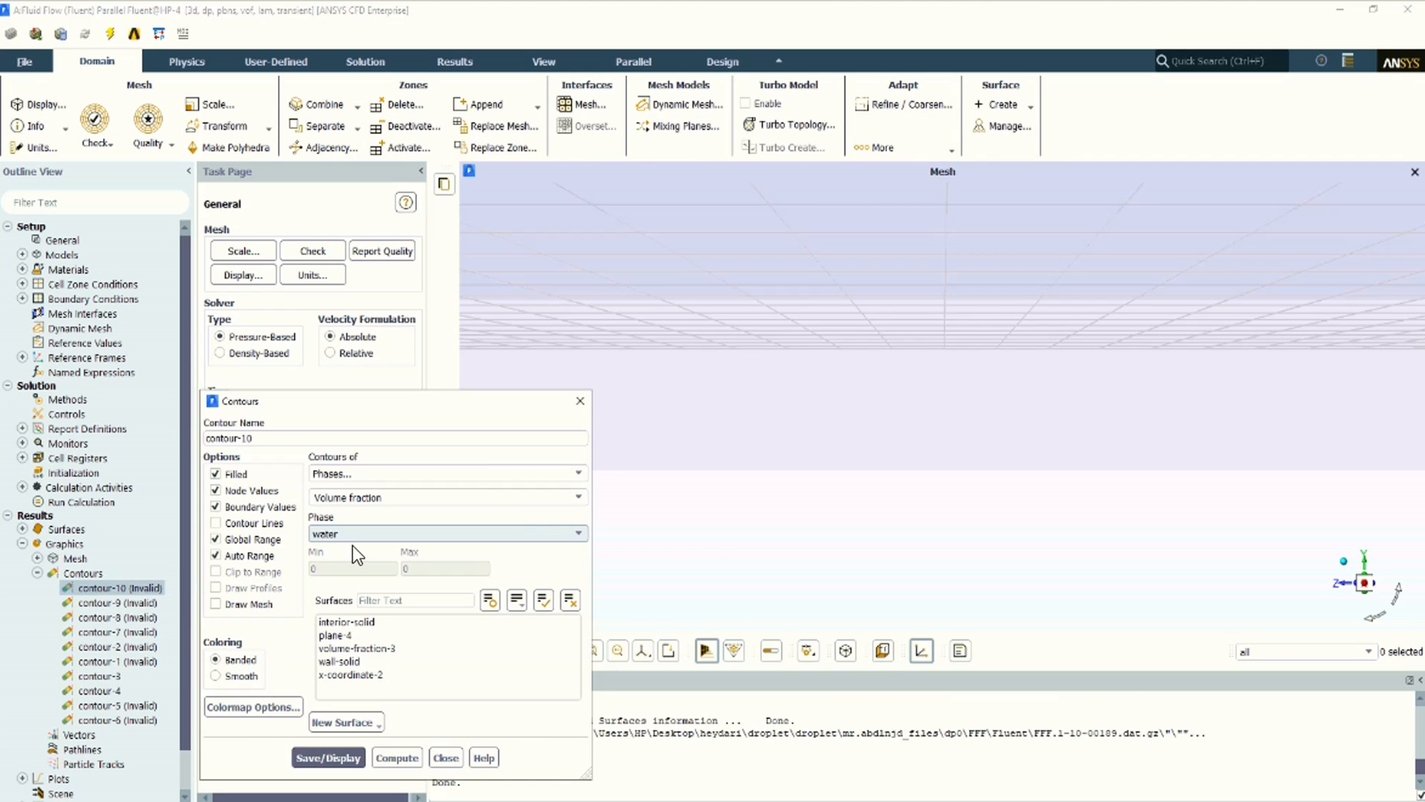
mouse_move(428, 561)
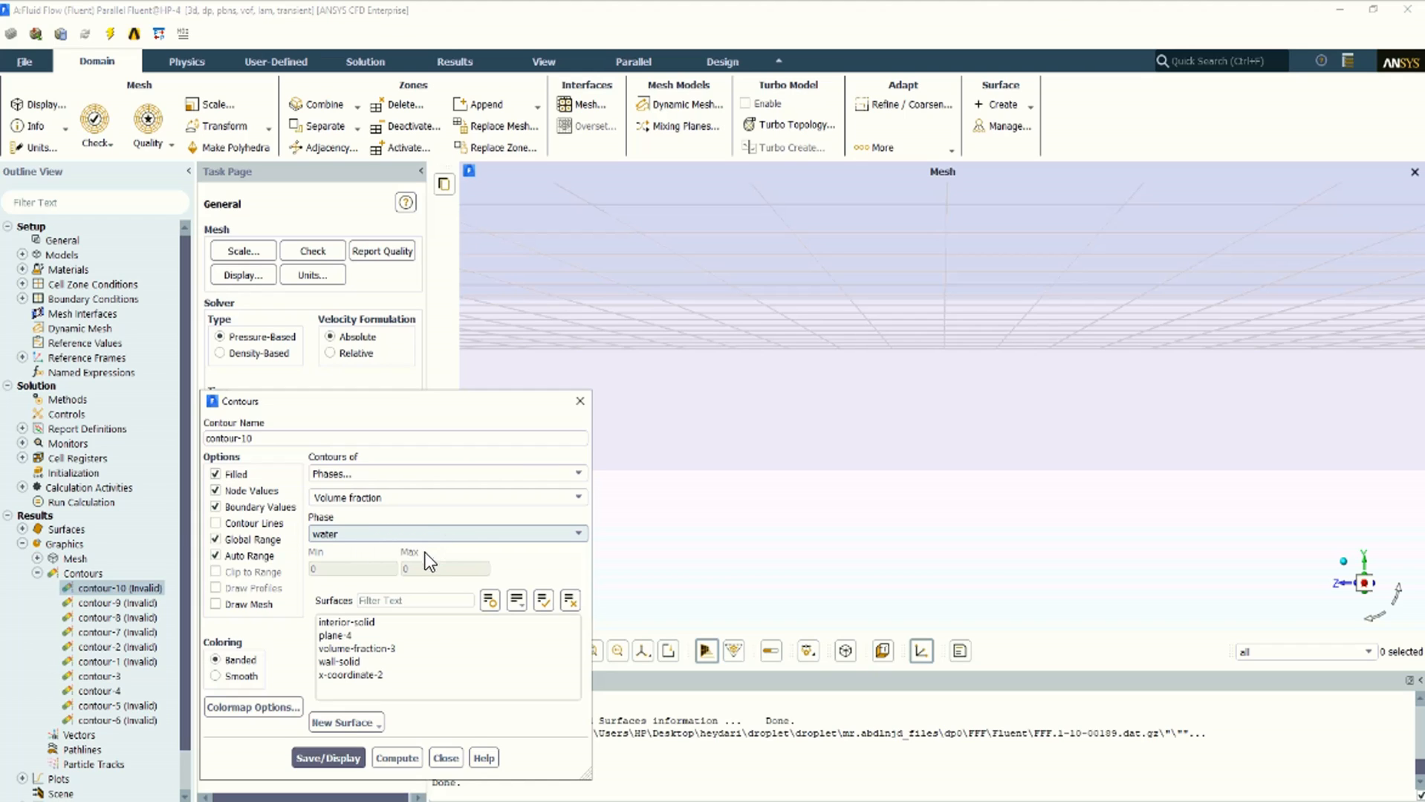